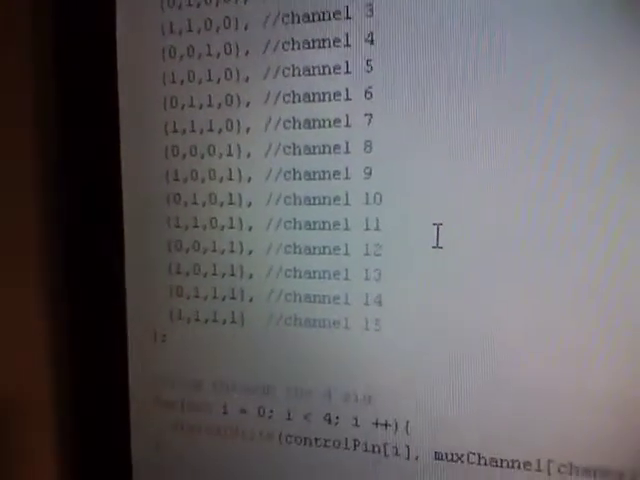
pyautogui.scroll(-3)
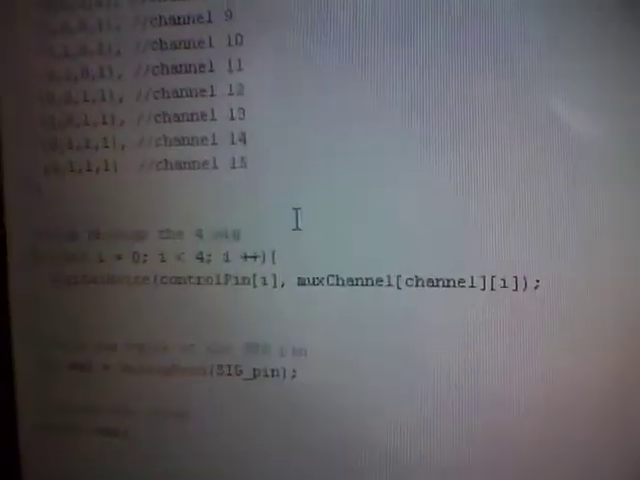